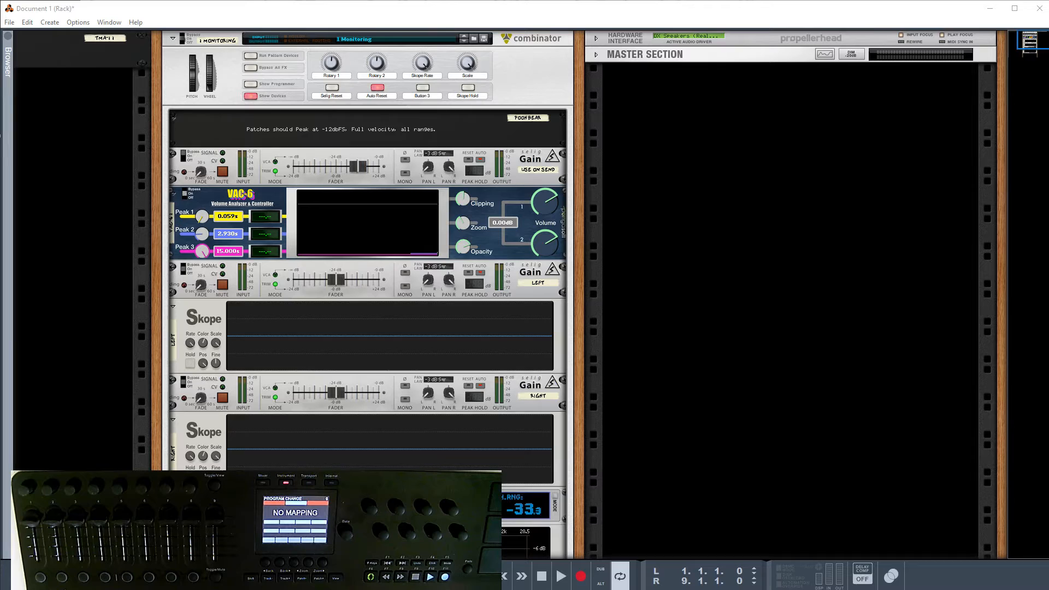
pyautogui.moveTo(865, 202)
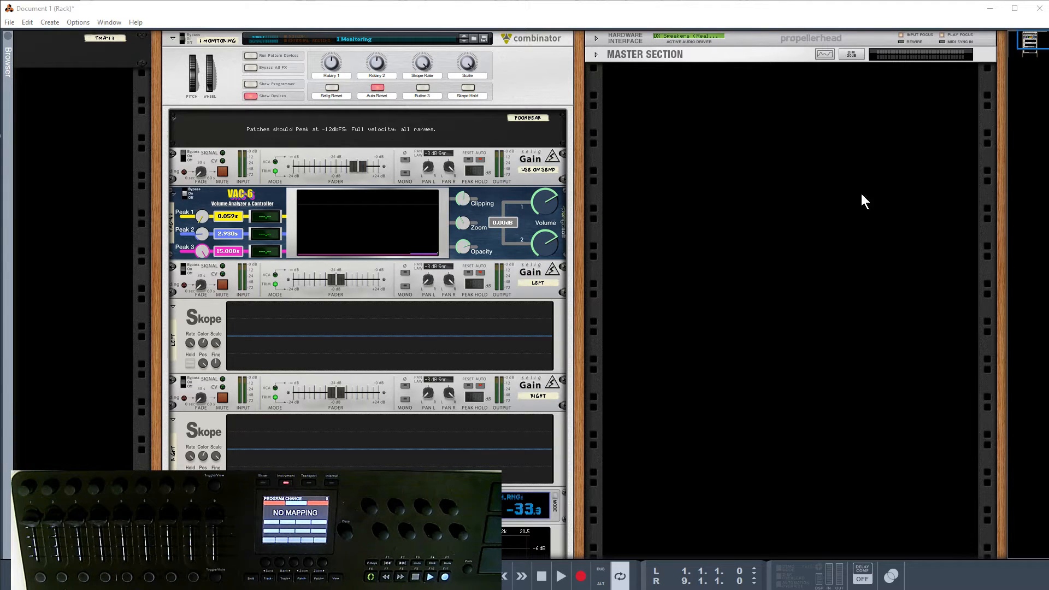
pyautogui.moveTo(777, 209)
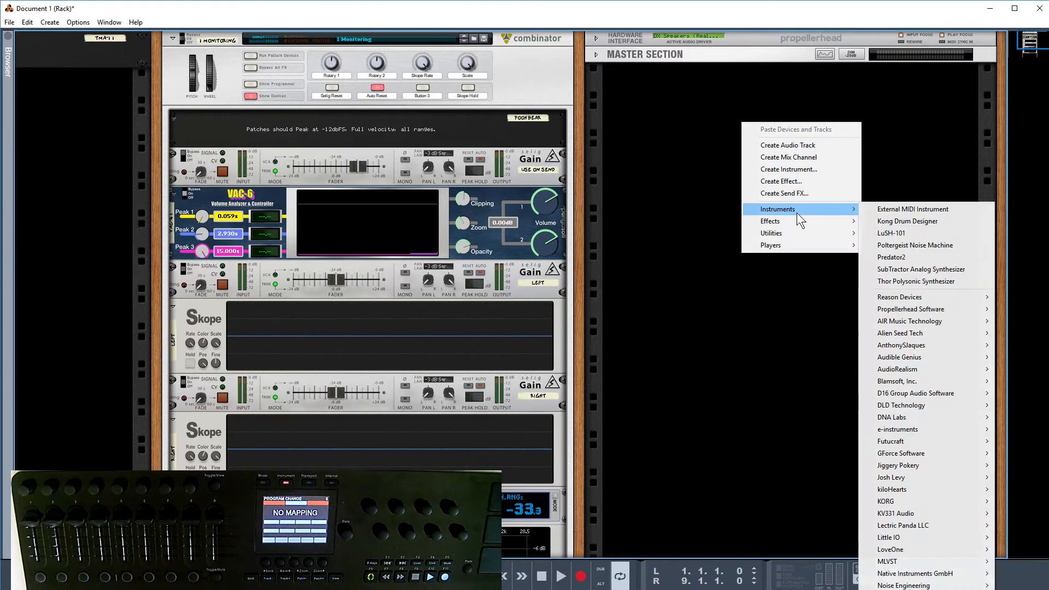
# Add an External MIDI Instrument device to the empty rack below the master section
pyautogui.click(912, 209)
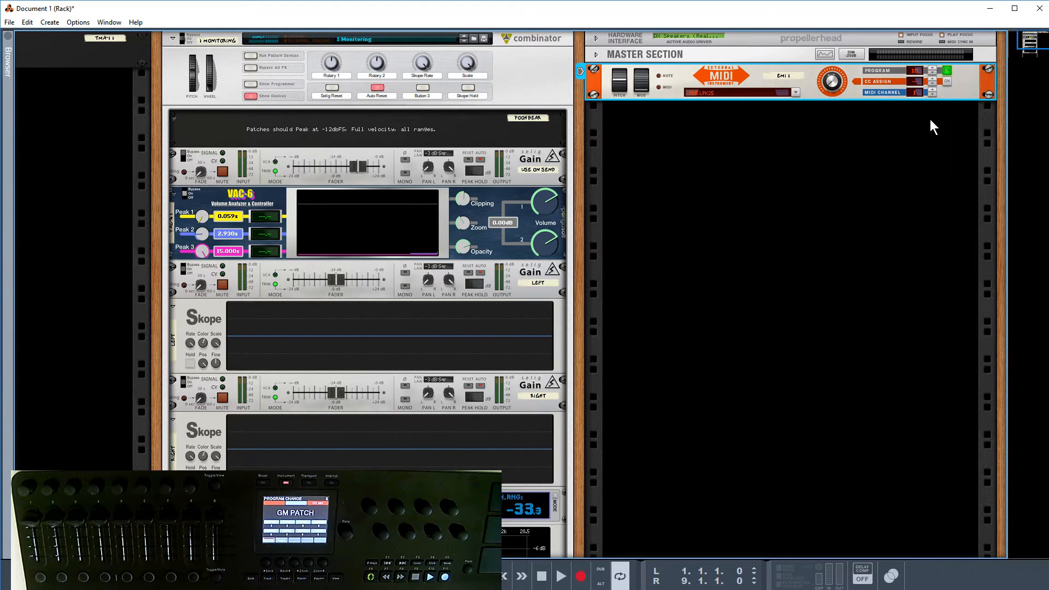
pyautogui.moveTo(900, 129)
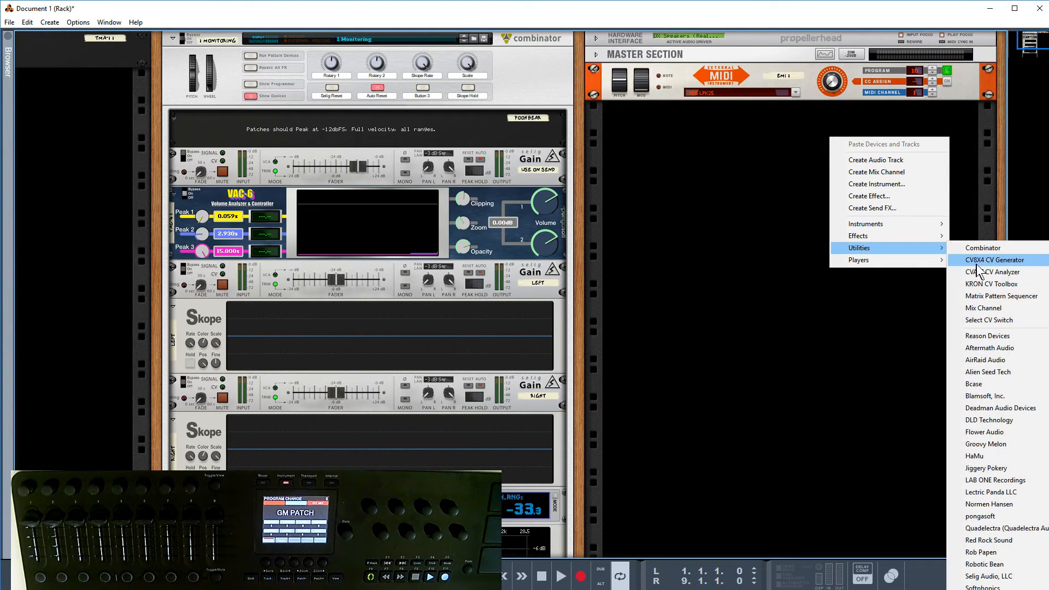
# Add a CV8X4 CV Generator and a Select CV Switch alongside the External MIDI Instrument
pyautogui.click(995, 259)
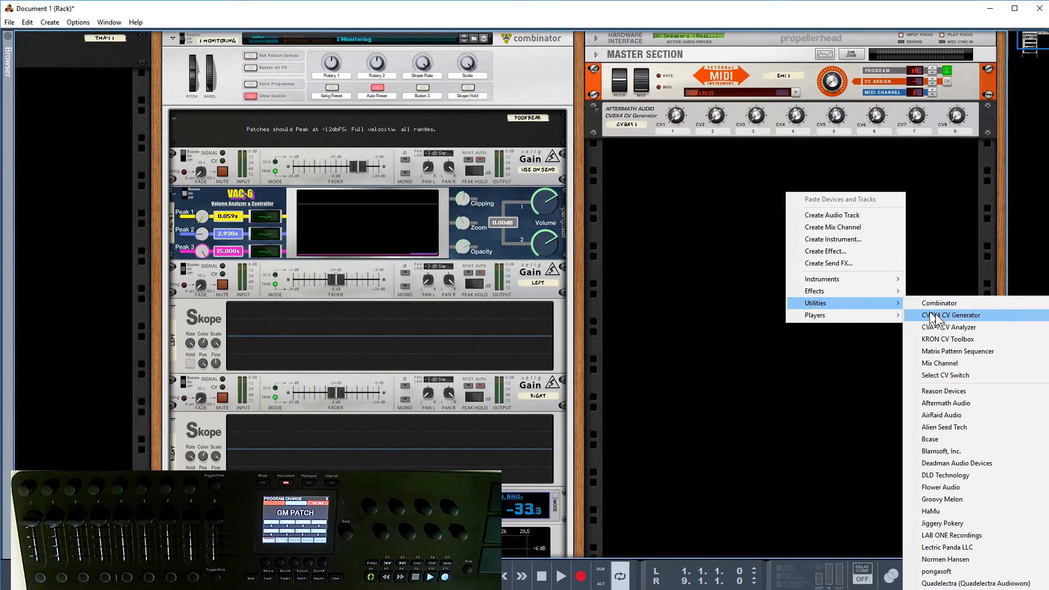
pyautogui.click(945, 375)
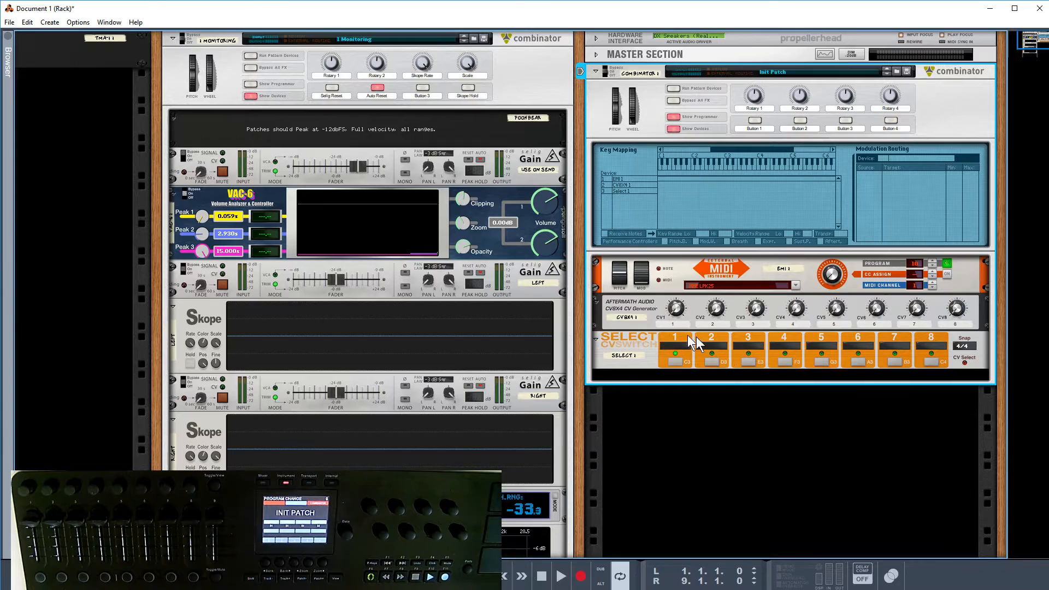
pyautogui.moveTo(679, 331)
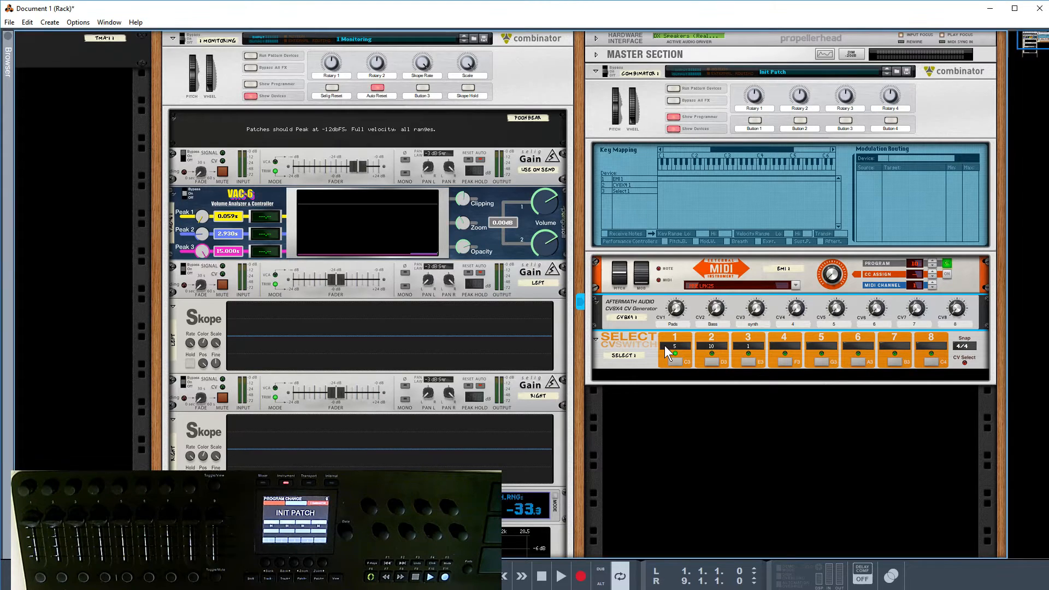
pyautogui.moveTo(674, 308)
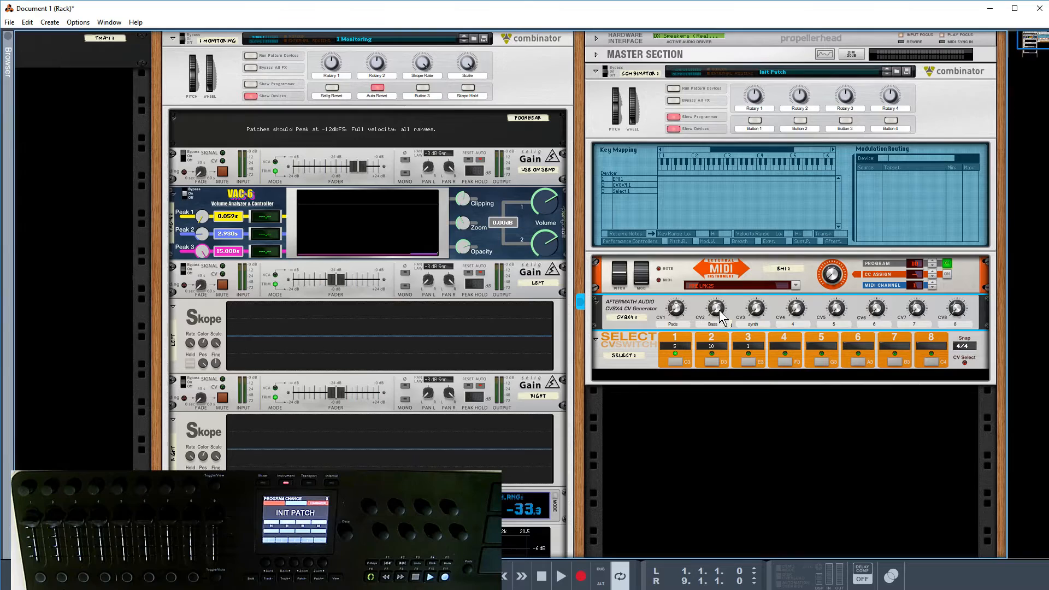
pyautogui.moveTo(758, 313)
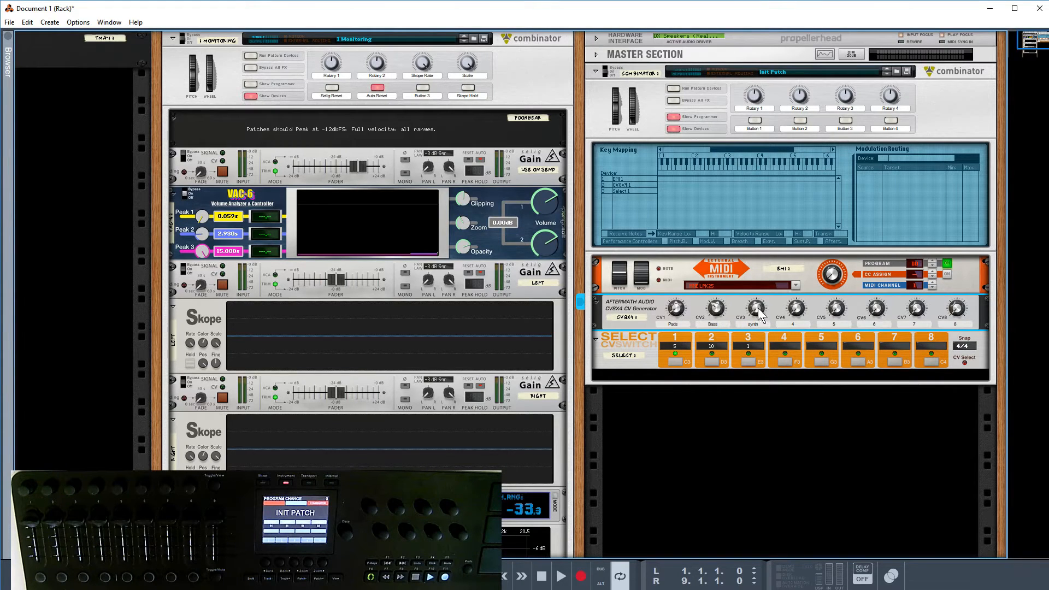
pyautogui.moveTo(792, 322)
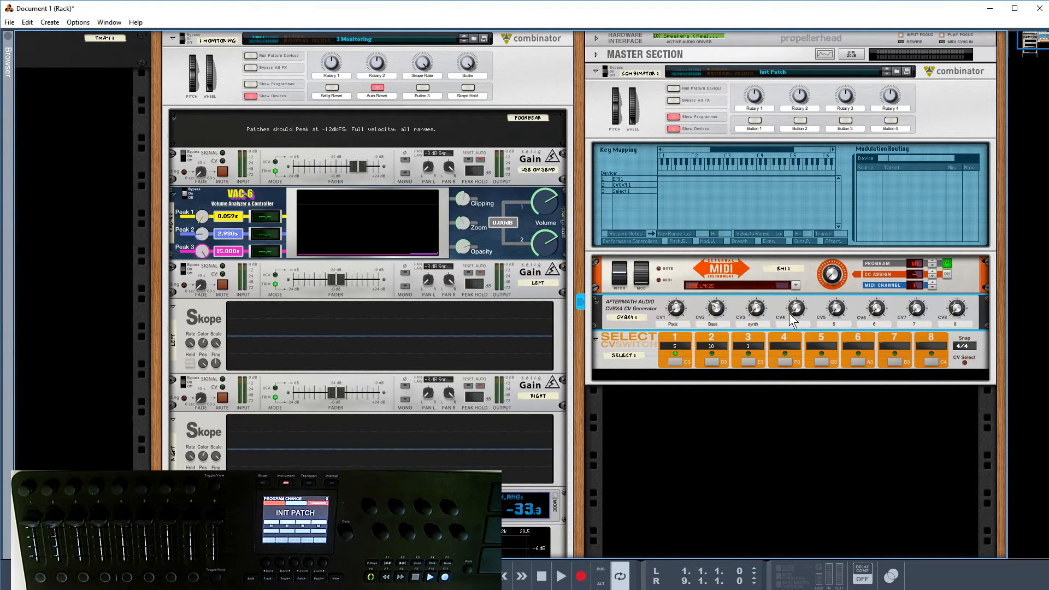
pyautogui.moveTo(694, 208)
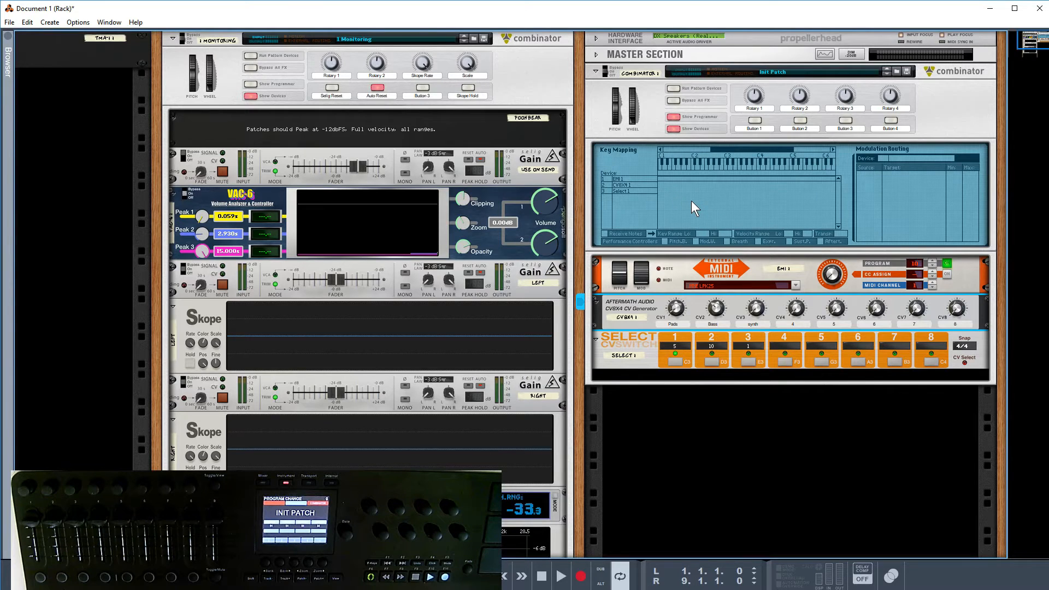
pyautogui.moveTo(776, 266)
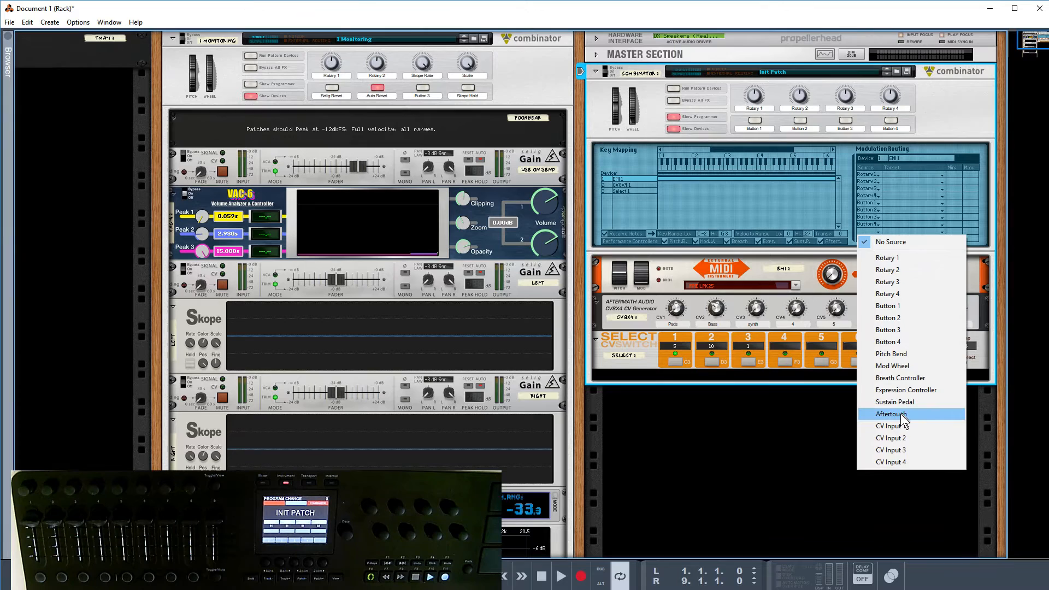
# Route CV Input 1 to EMI 1's Program Change and test it with a switch step
pyautogui.click(890, 426)
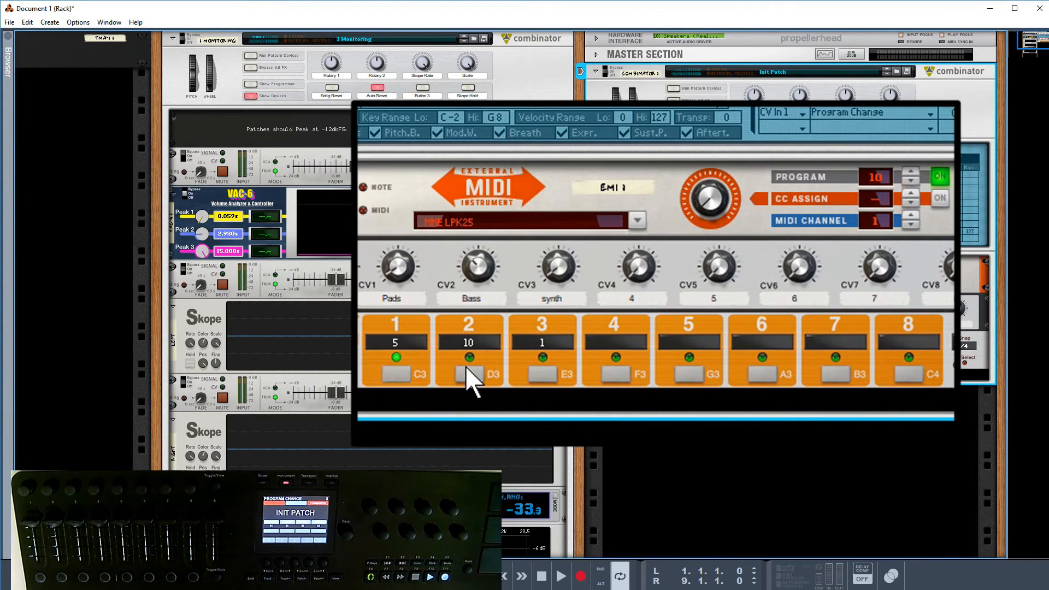
pyautogui.click(542, 361)
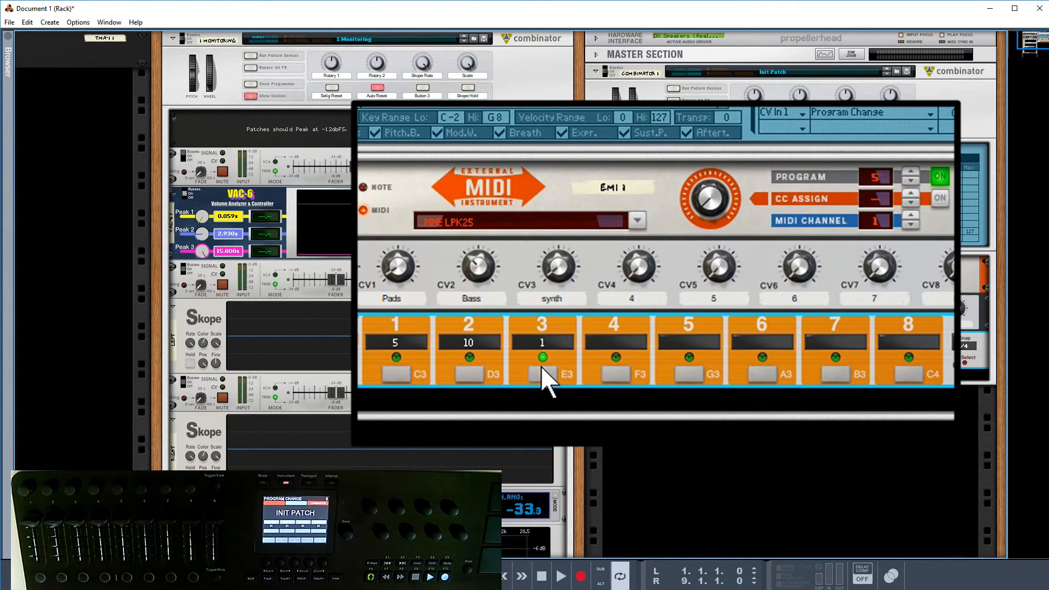
pyautogui.moveTo(469, 379)
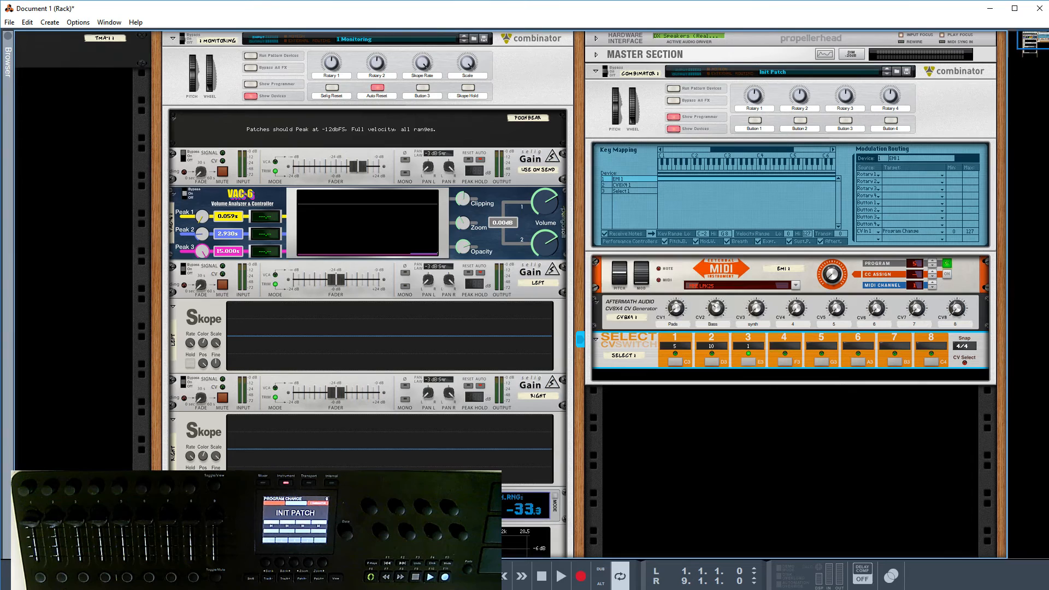
pyautogui.click(963, 349)
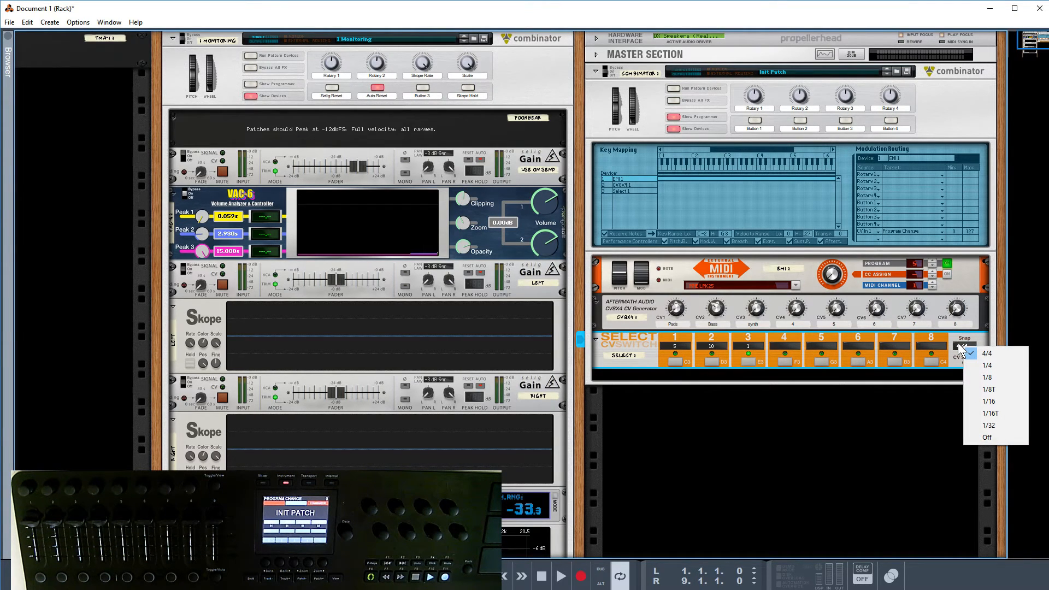
pyautogui.click(986, 353)
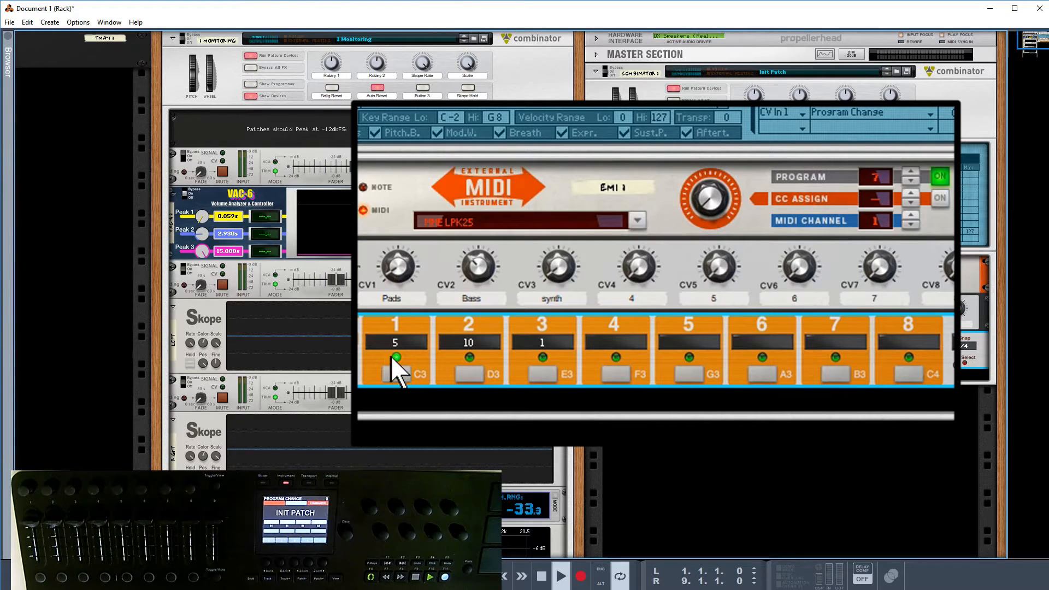
pyautogui.moveTo(475, 385)
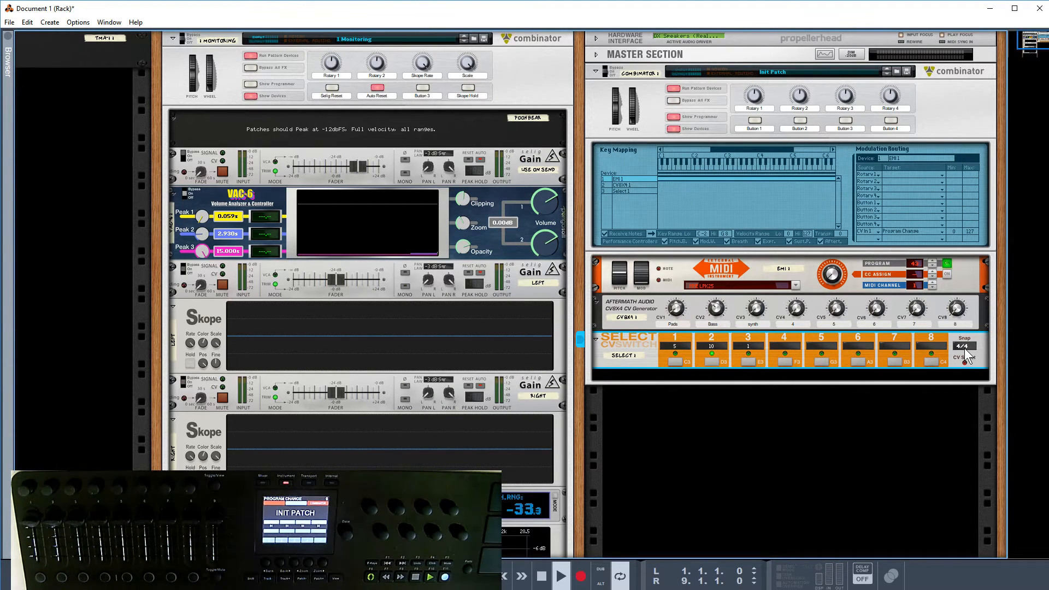
pyautogui.moveTo(697, 381)
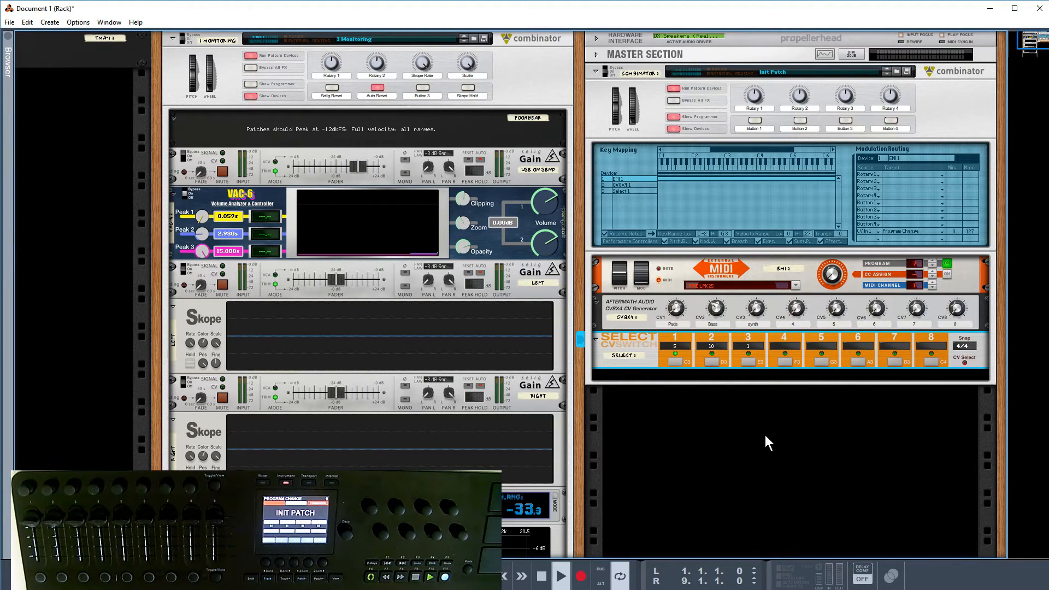
pyautogui.moveTo(796, 432)
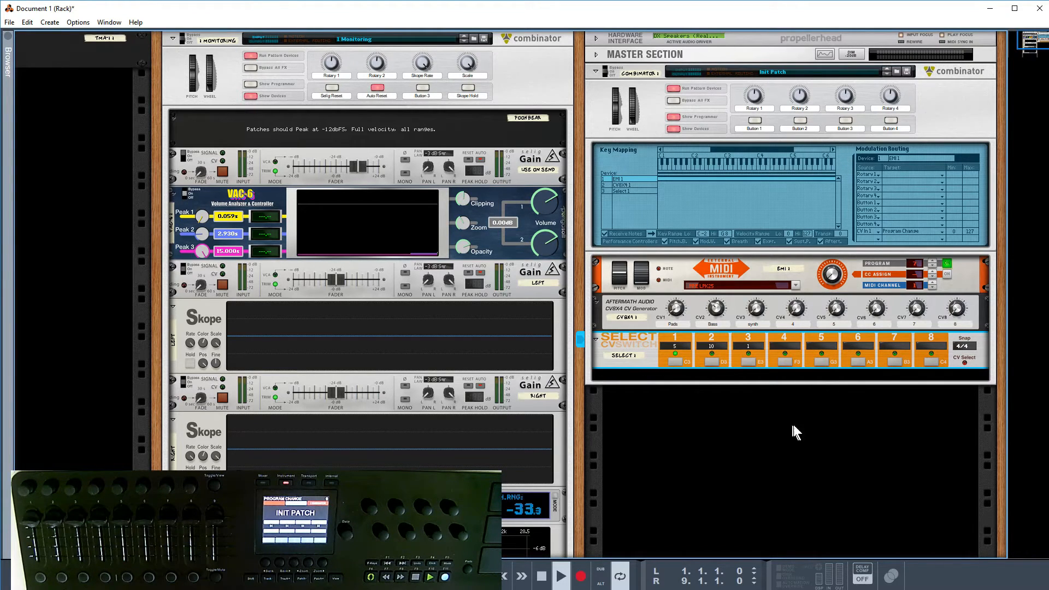
pyautogui.moveTo(964, 351)
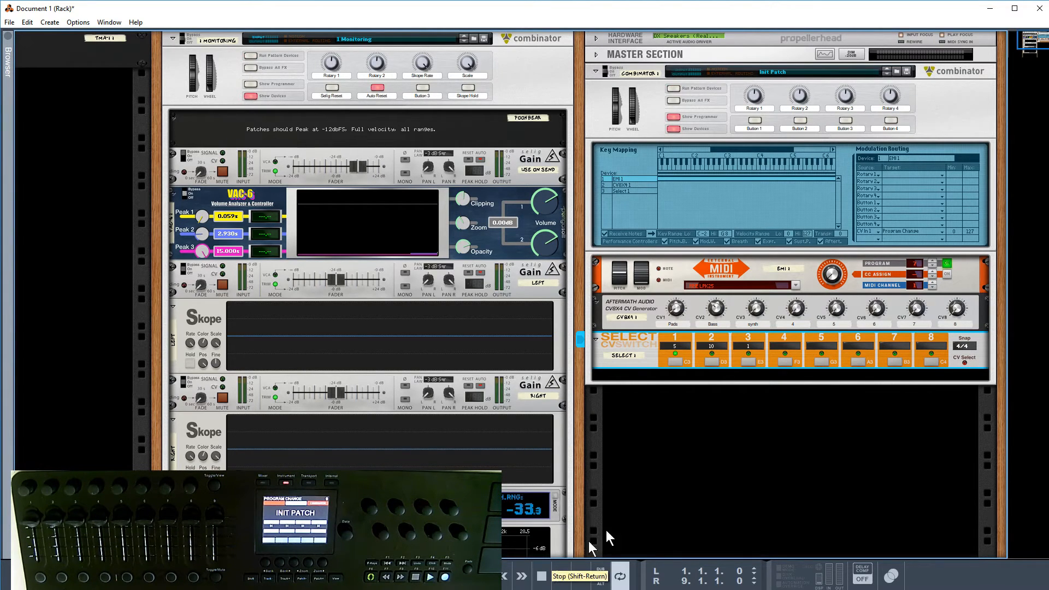
pyautogui.click(562, 576)
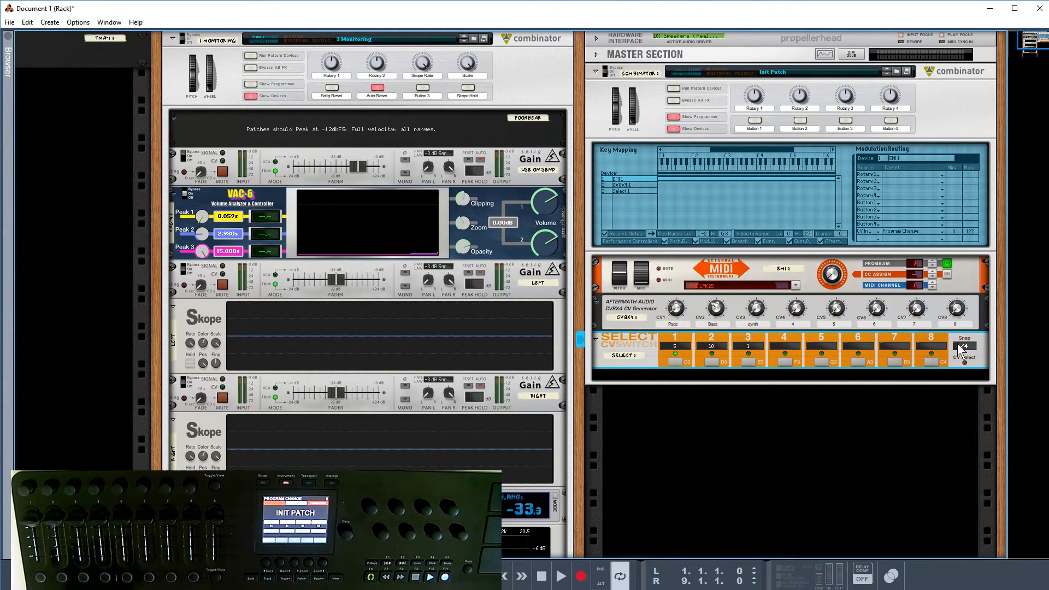
pyautogui.click(966, 347)
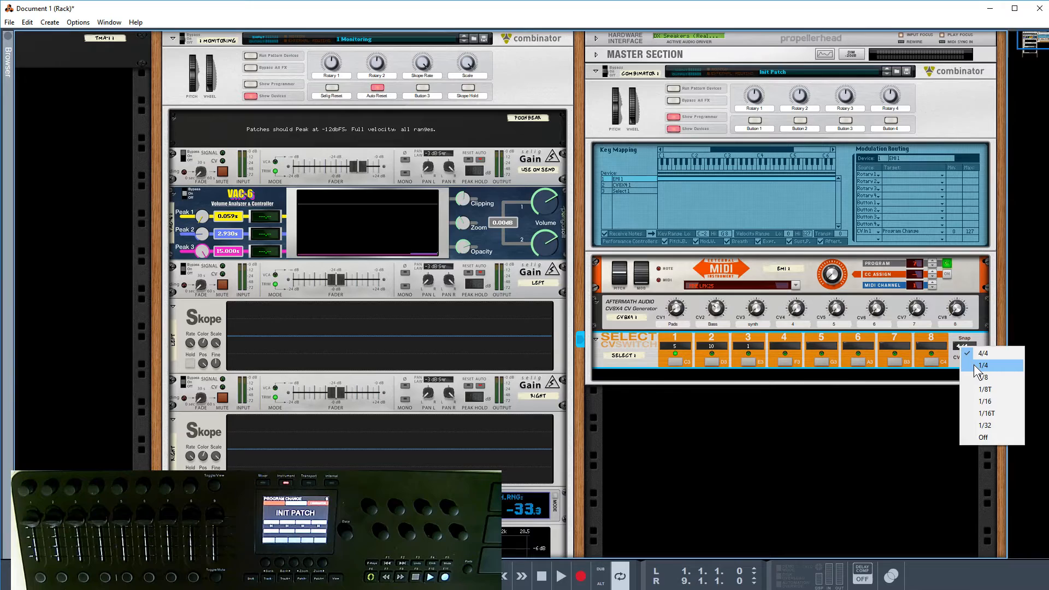
pyautogui.moveTo(983, 437)
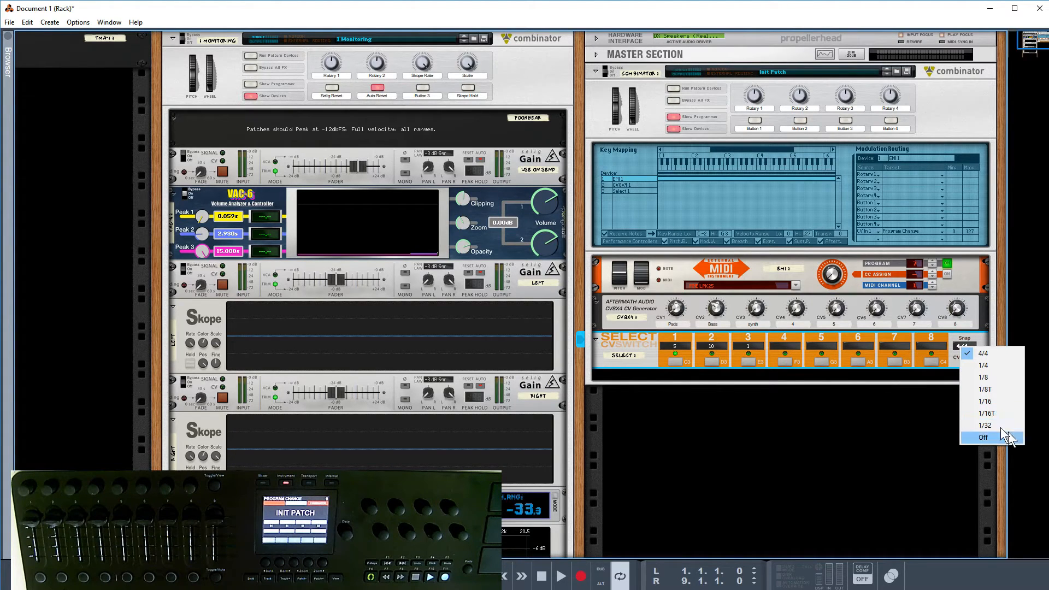
pyautogui.moveTo(986, 425)
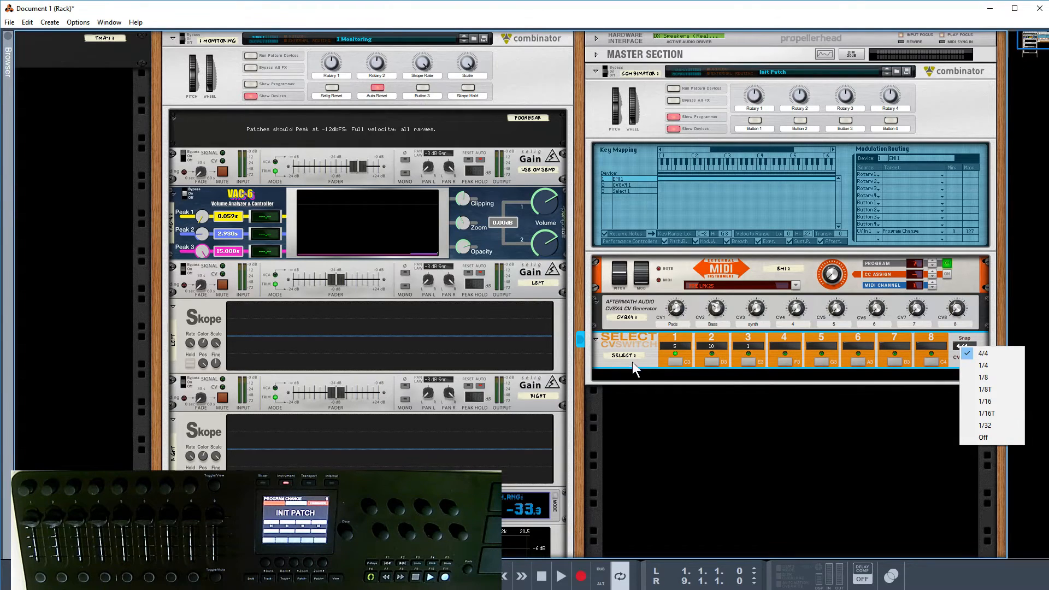
pyautogui.click(982, 354)
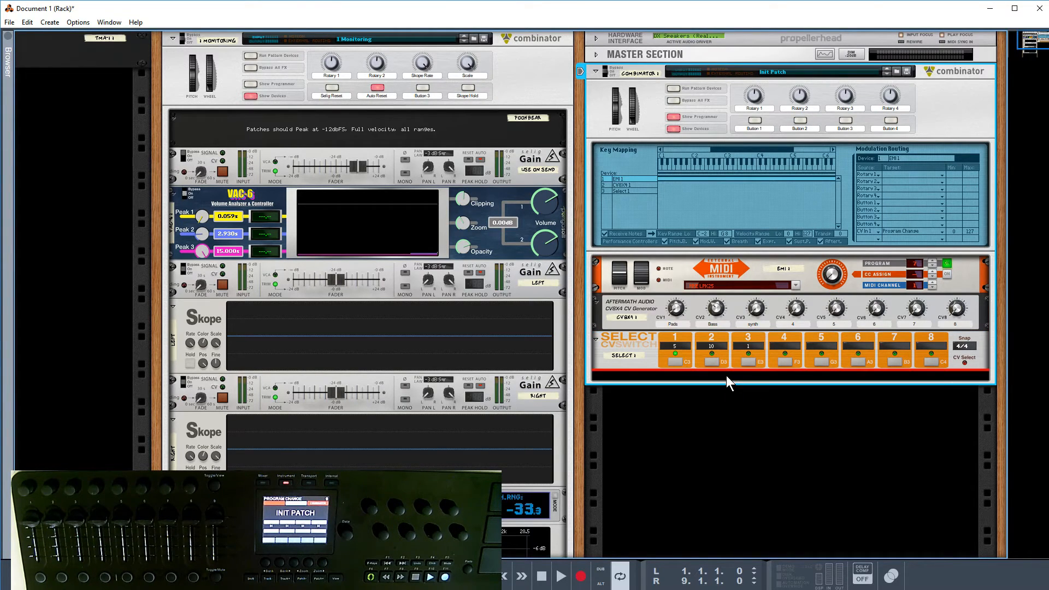
pyautogui.rightClick(718, 387)
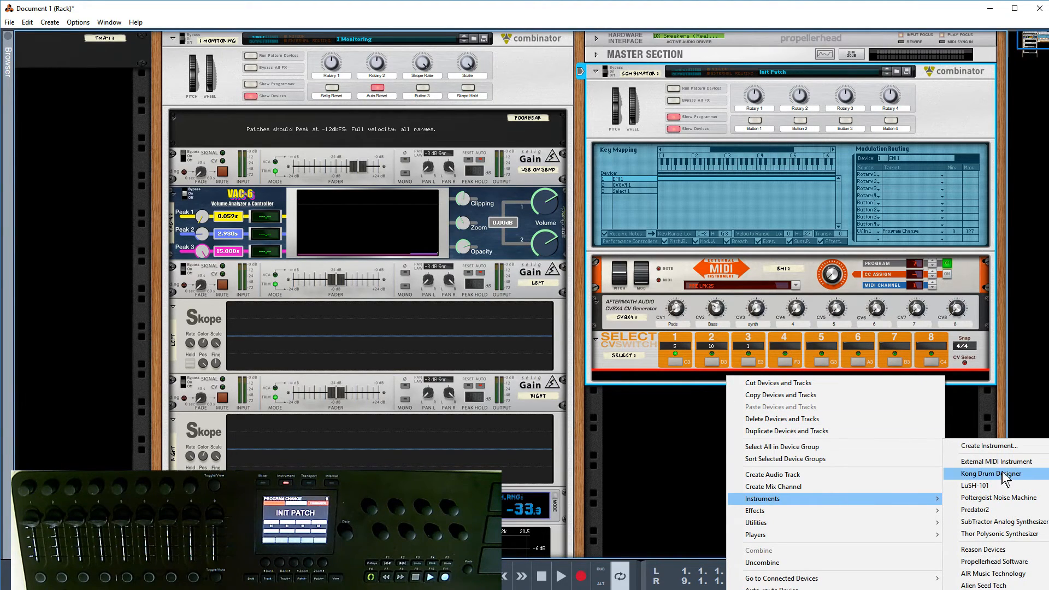
# Add EMI 2 to the combinator and open EMI 1's MIDI output port list
pyautogui.click(996, 461)
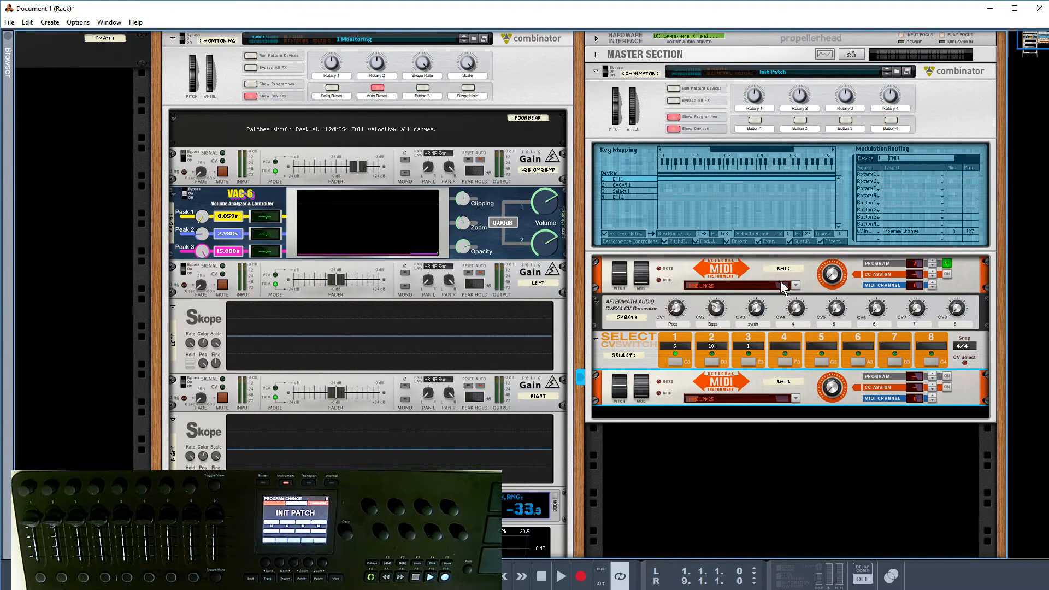
pyautogui.click(796, 286)
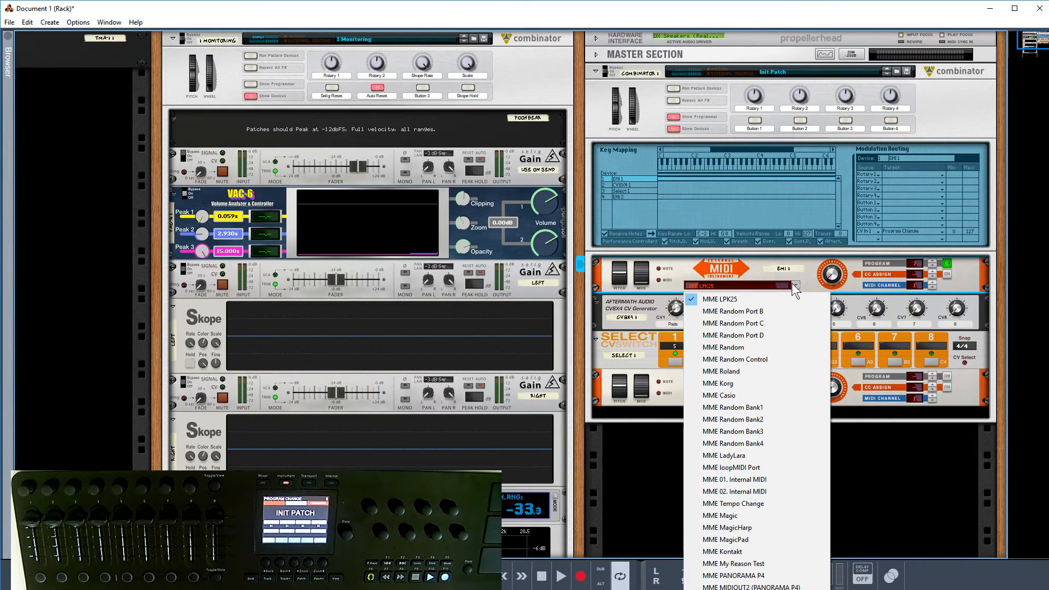
pyautogui.moveTo(740, 542)
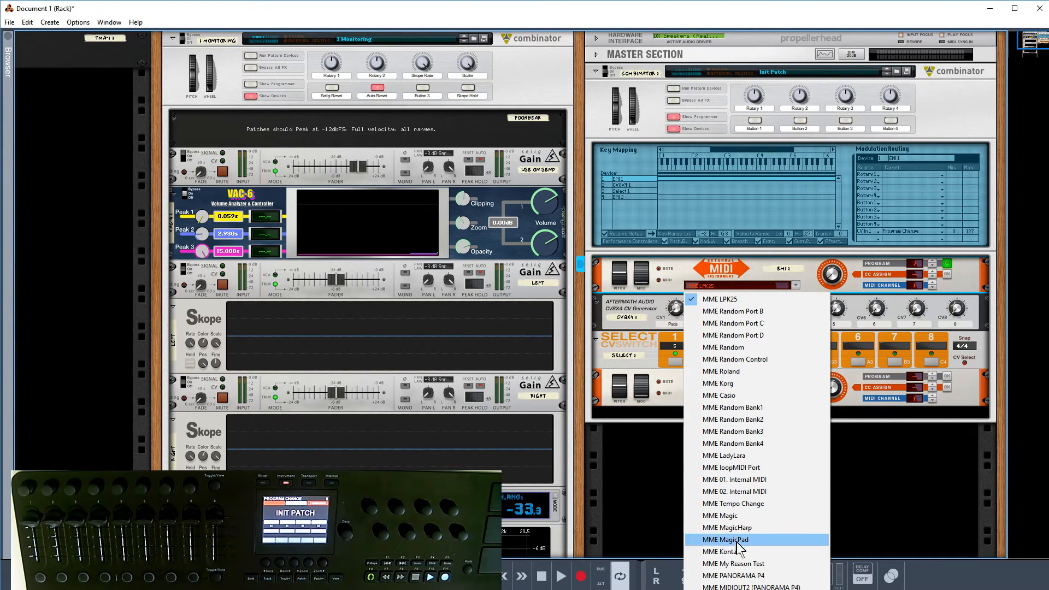
# Route EMI 1 to the My Reason Test port and EMI 2 to loopMIDI Port
pyautogui.click(733, 564)
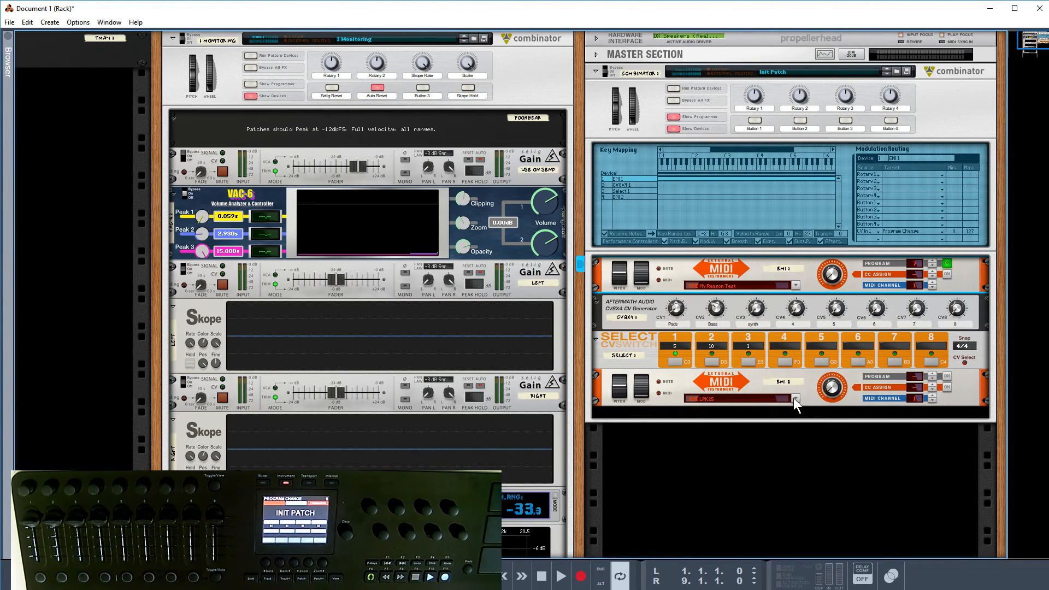
pyautogui.click(796, 399)
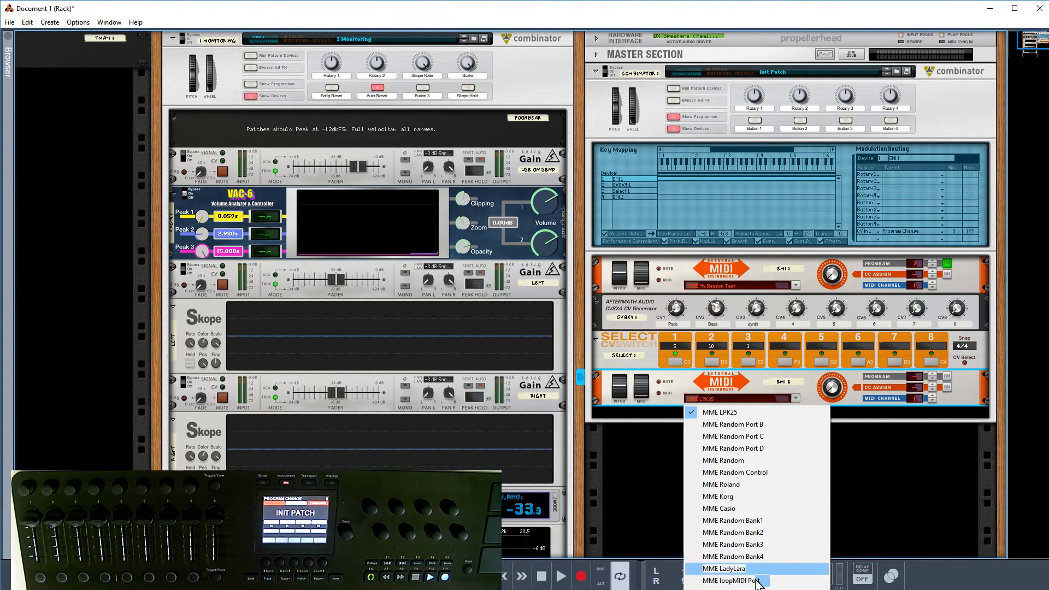
pyautogui.moveTo(736, 580)
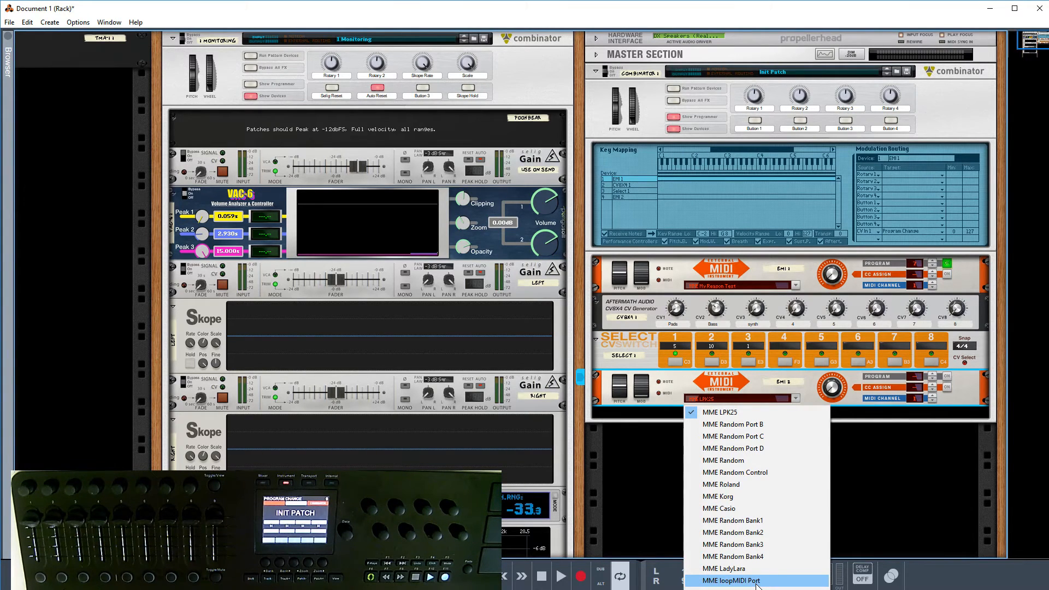
pyautogui.click(735, 580)
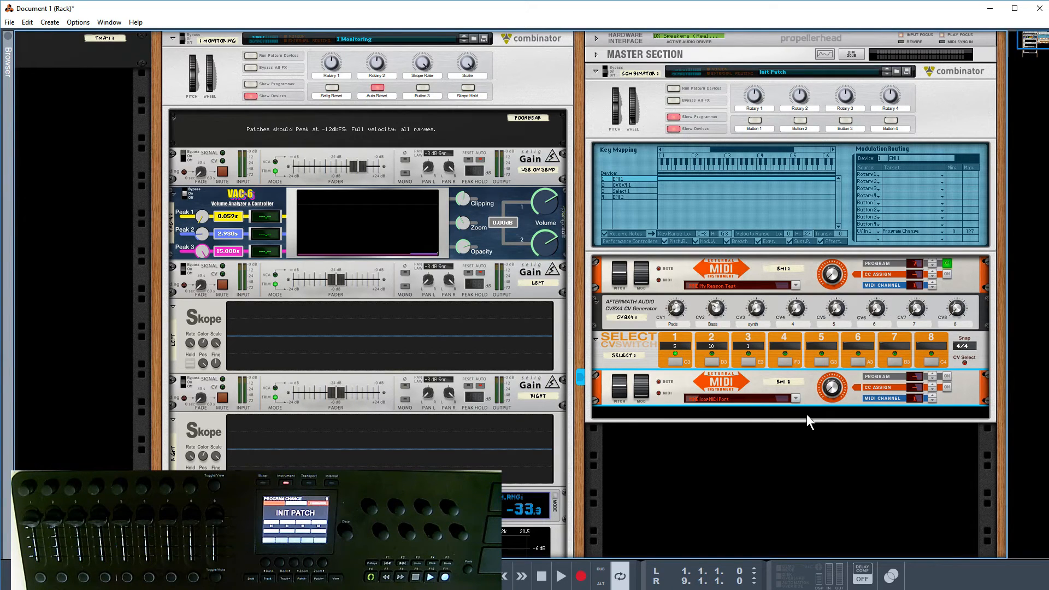
pyautogui.moveTo(727, 409)
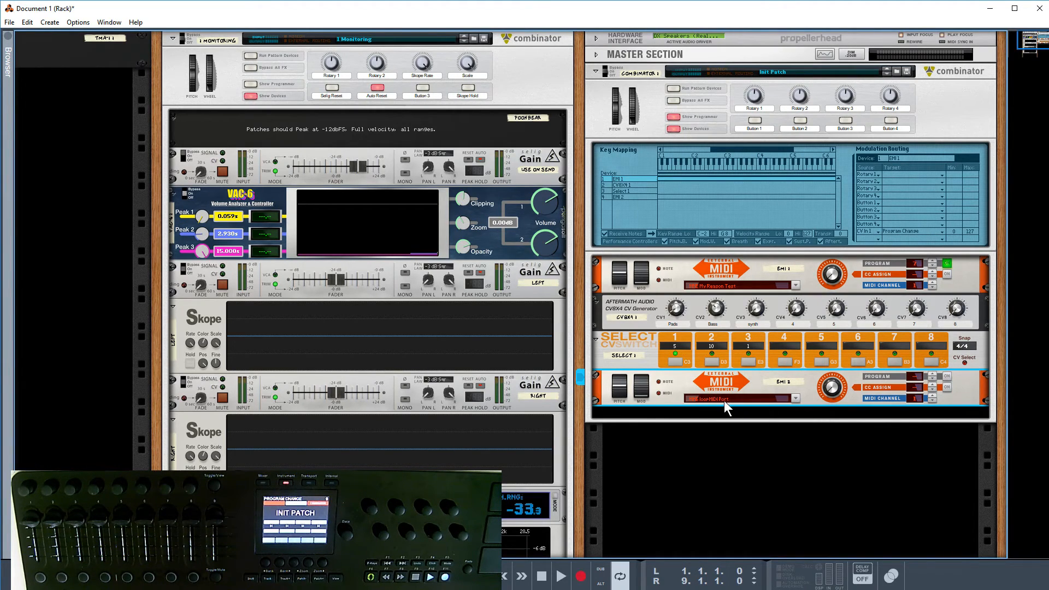
pyautogui.moveTo(883, 381)
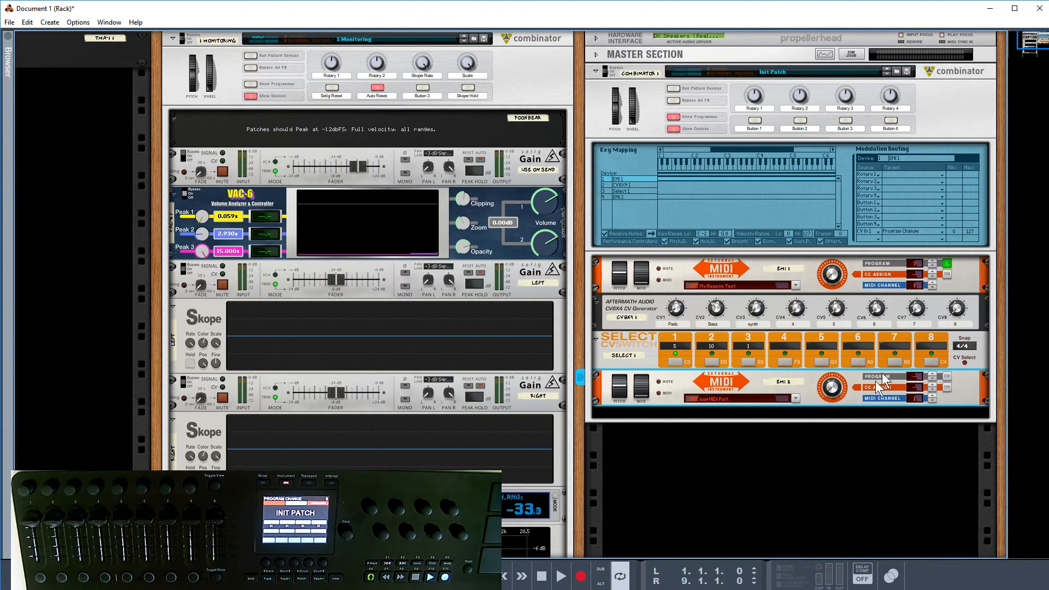
pyautogui.moveTo(699, 209)
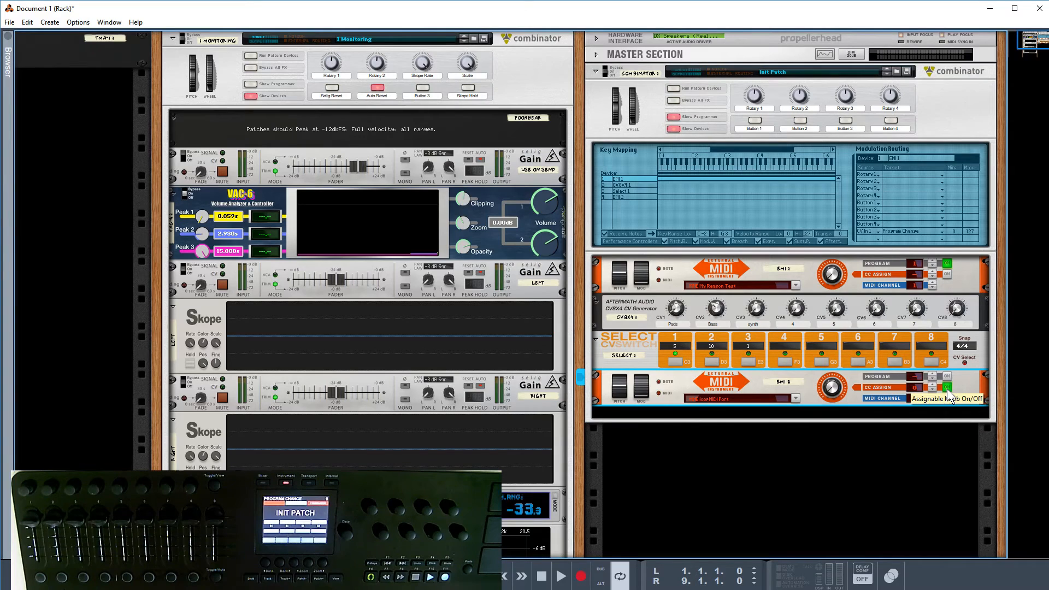
pyautogui.moveTo(920, 284)
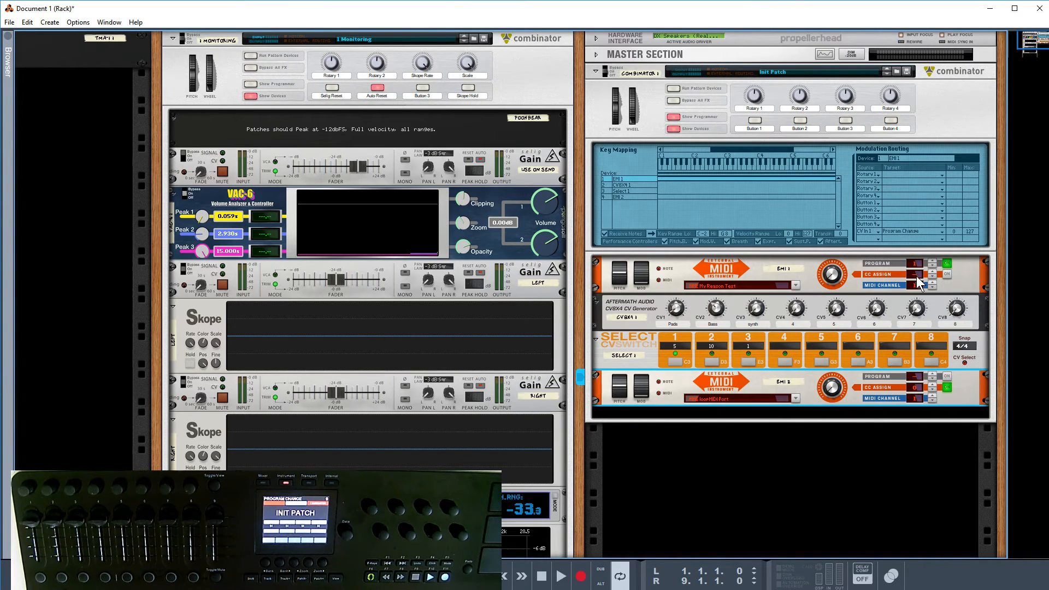
pyautogui.moveTo(915, 268)
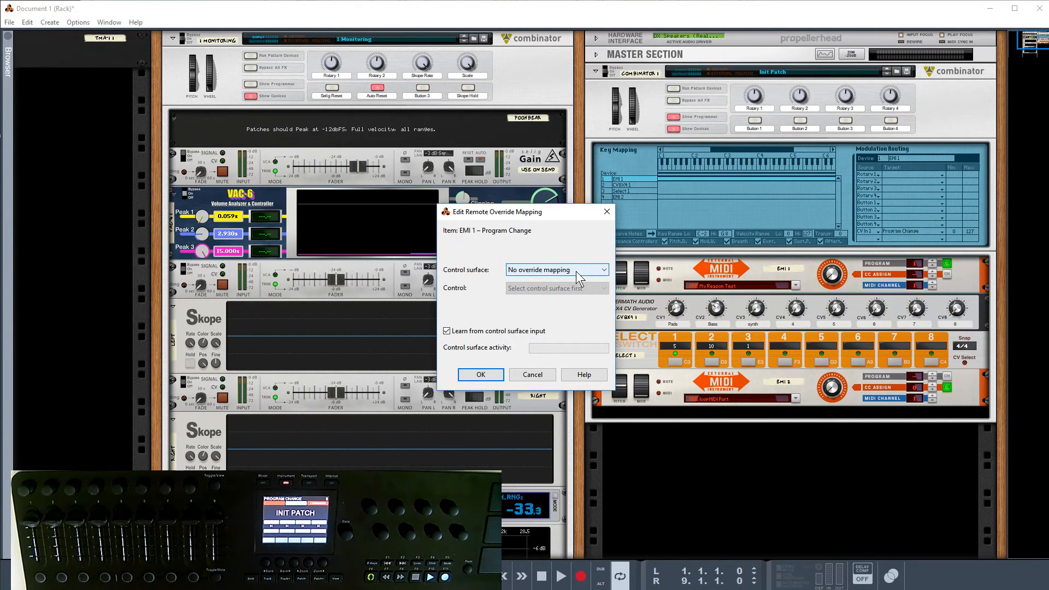
# Map EMI 1's Program Change override to loopMIDI Port MIDI Control, CC 00
pyautogui.click(557, 270)
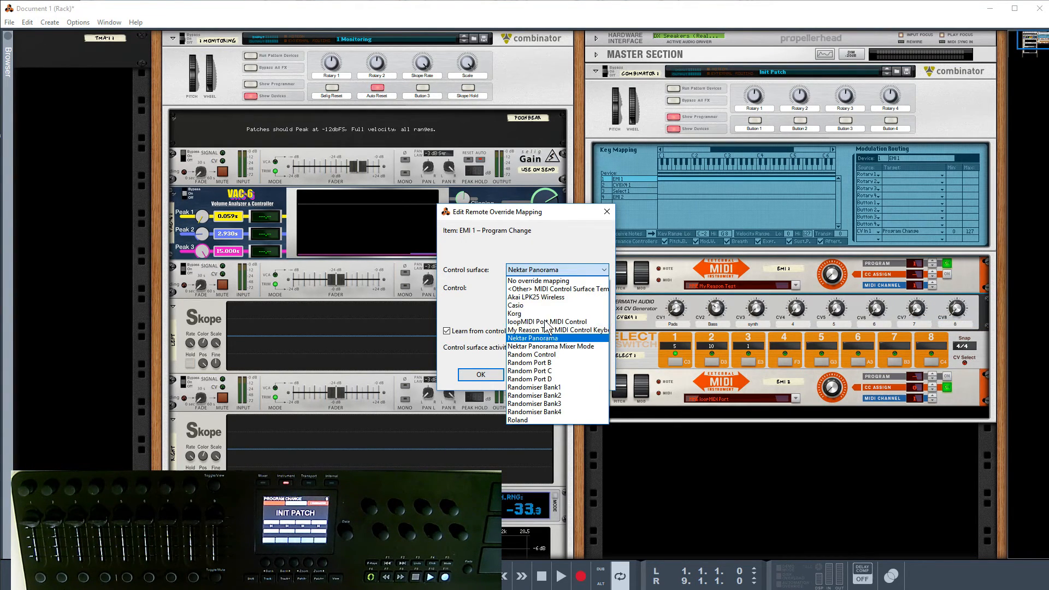
pyautogui.click(546, 322)
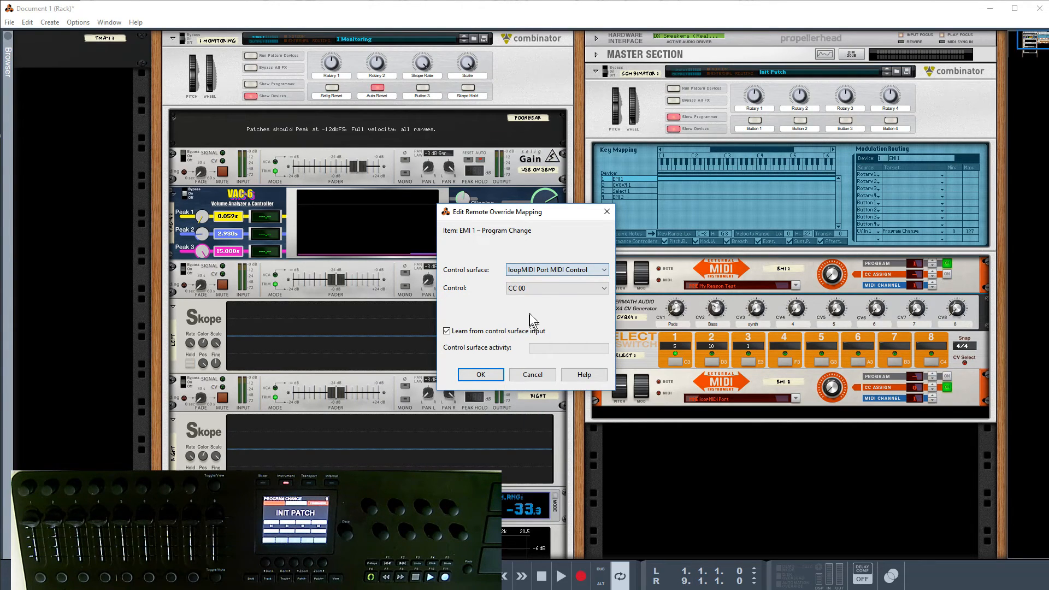
pyautogui.click(556, 270)
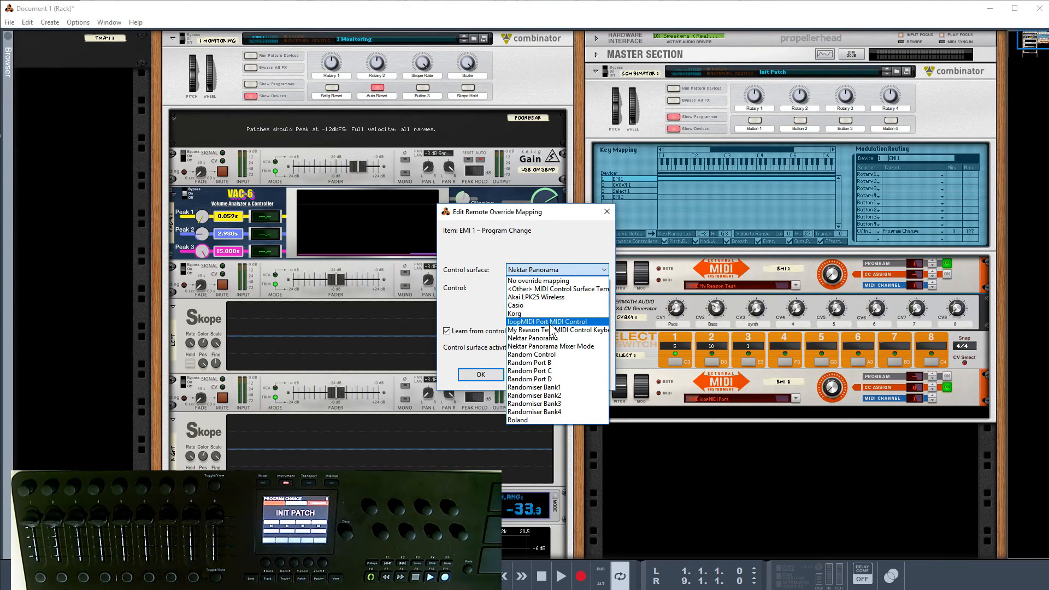
pyautogui.click(550, 322)
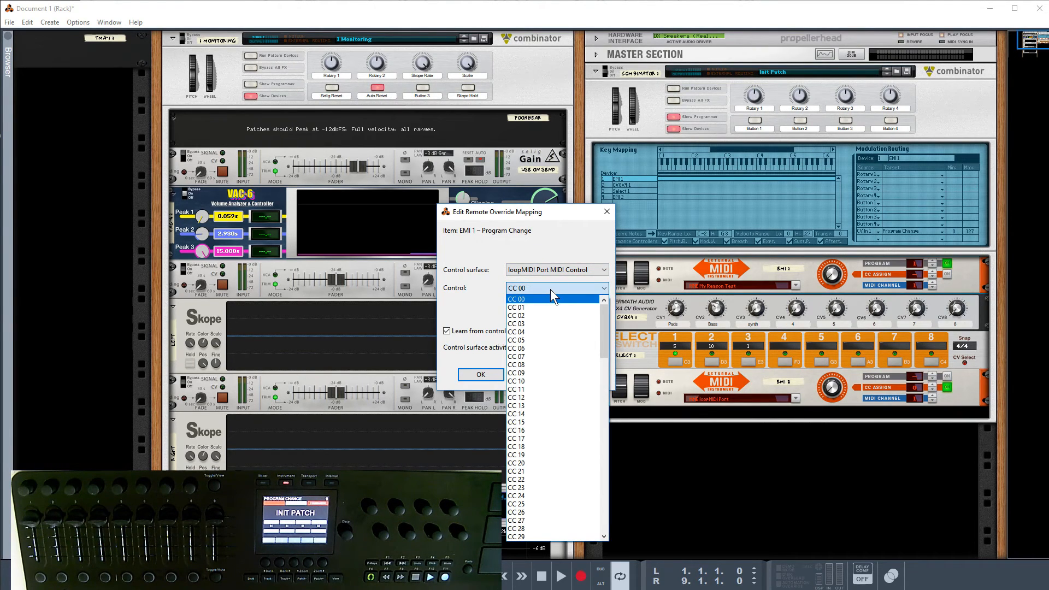
pyautogui.click(517, 299)
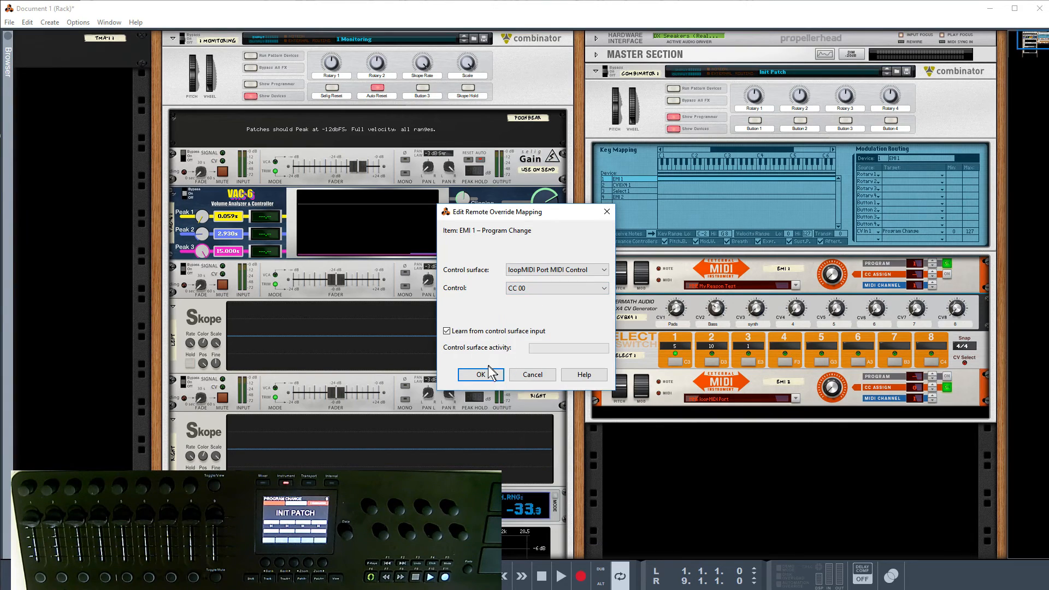
pyautogui.click(480, 373)
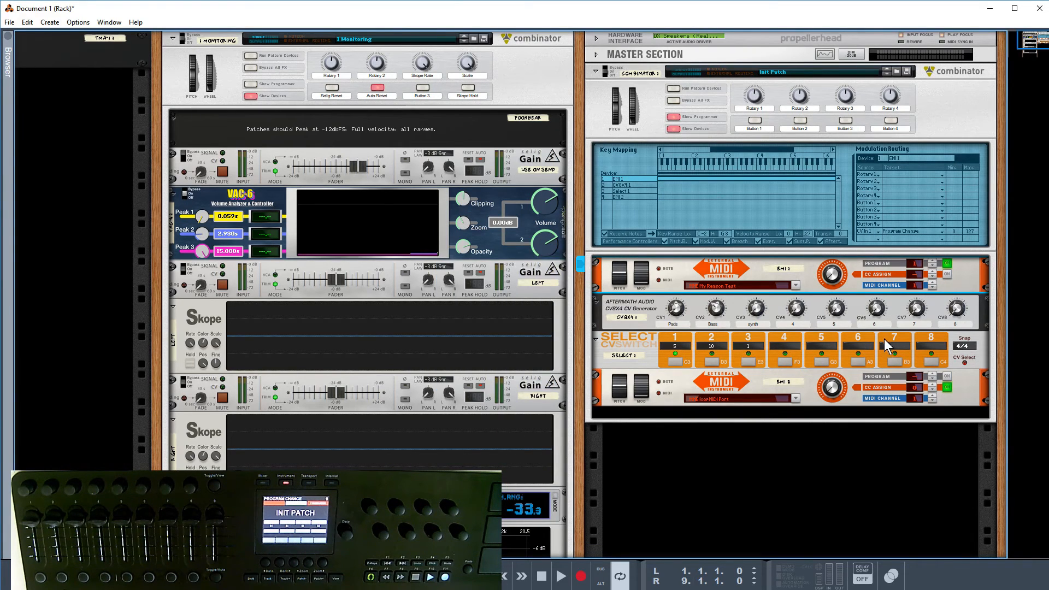
pyautogui.moveTo(726, 364)
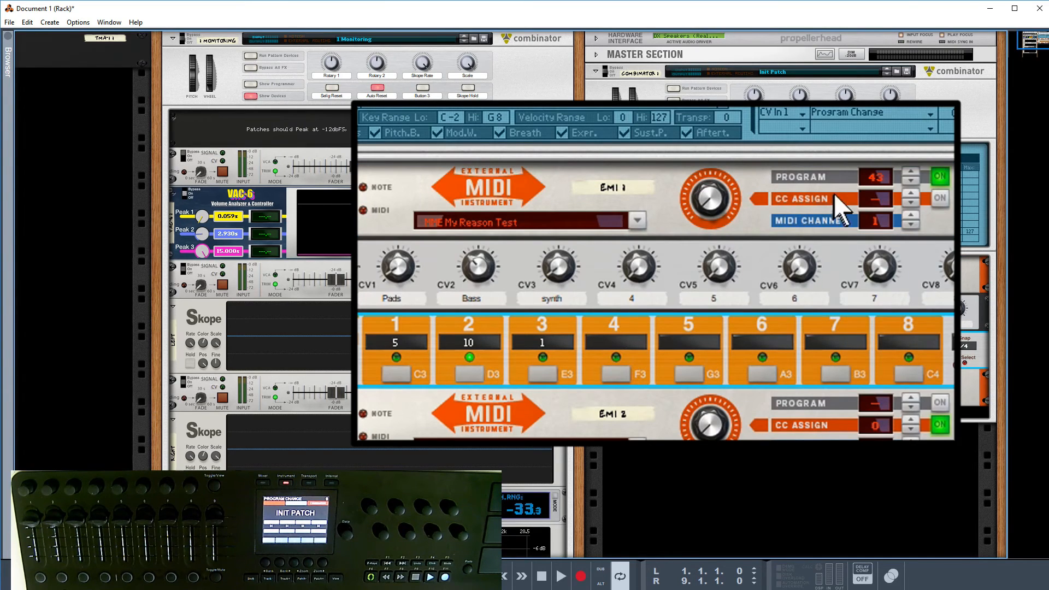
pyautogui.moveTo(545, 375)
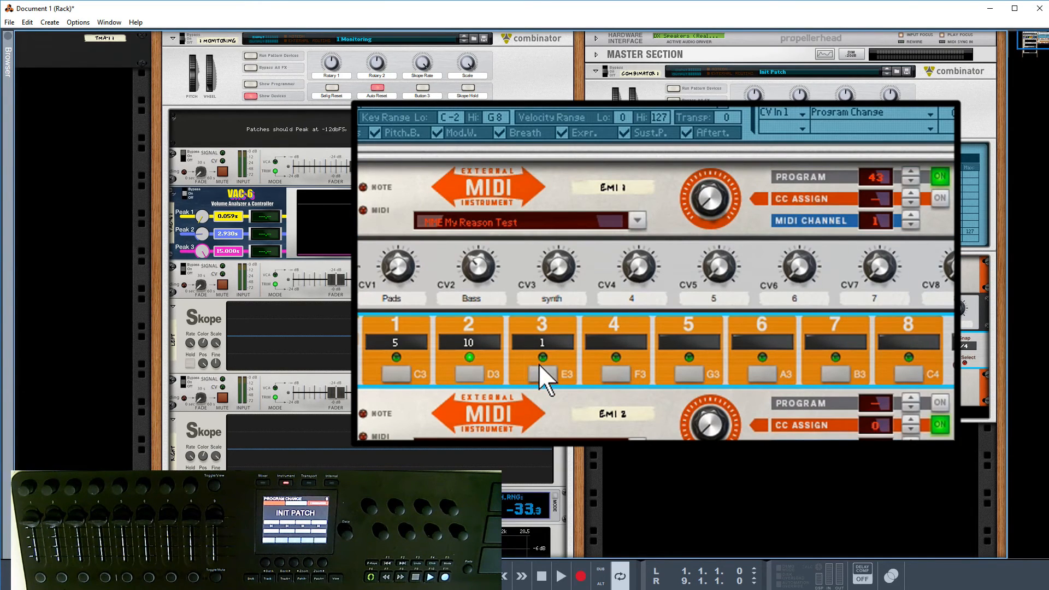
pyautogui.moveTo(545, 382)
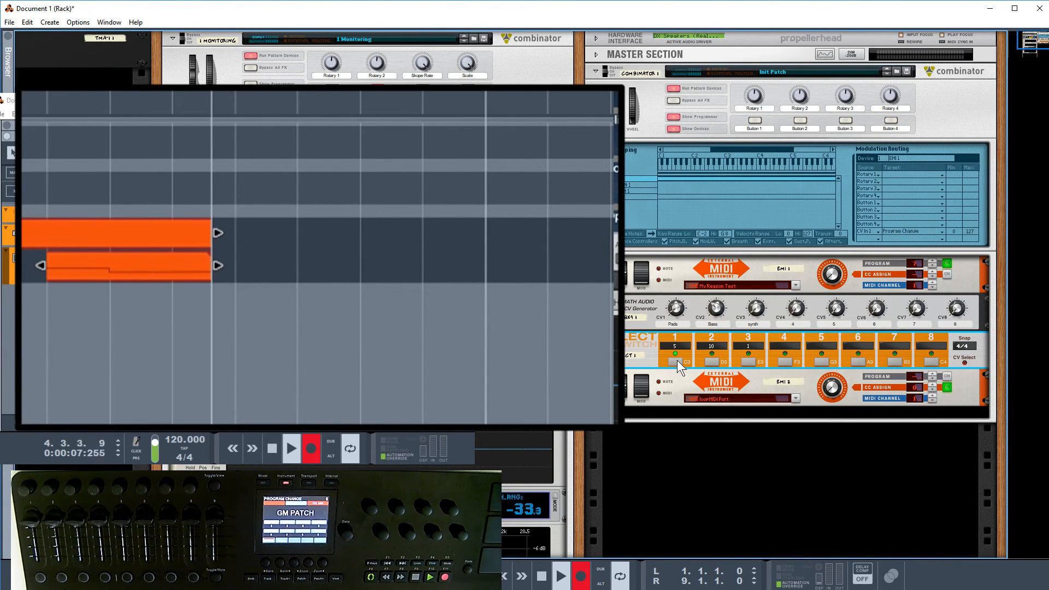
# Switch to the first CV Select slot during recording, then finish the take in the sequencer
pyautogui.click(965, 347)
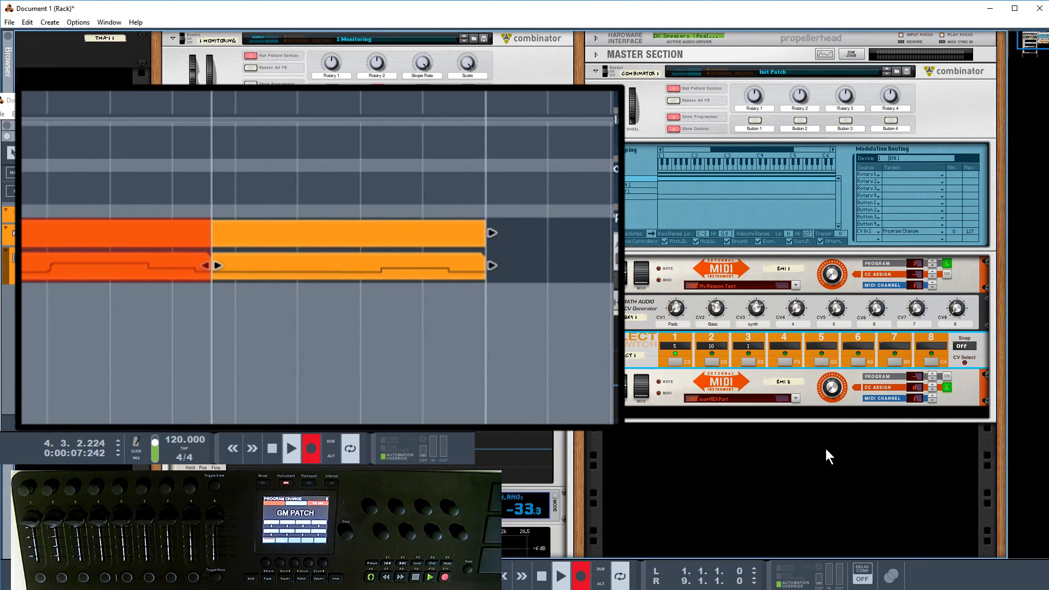
pyautogui.click(271, 448)
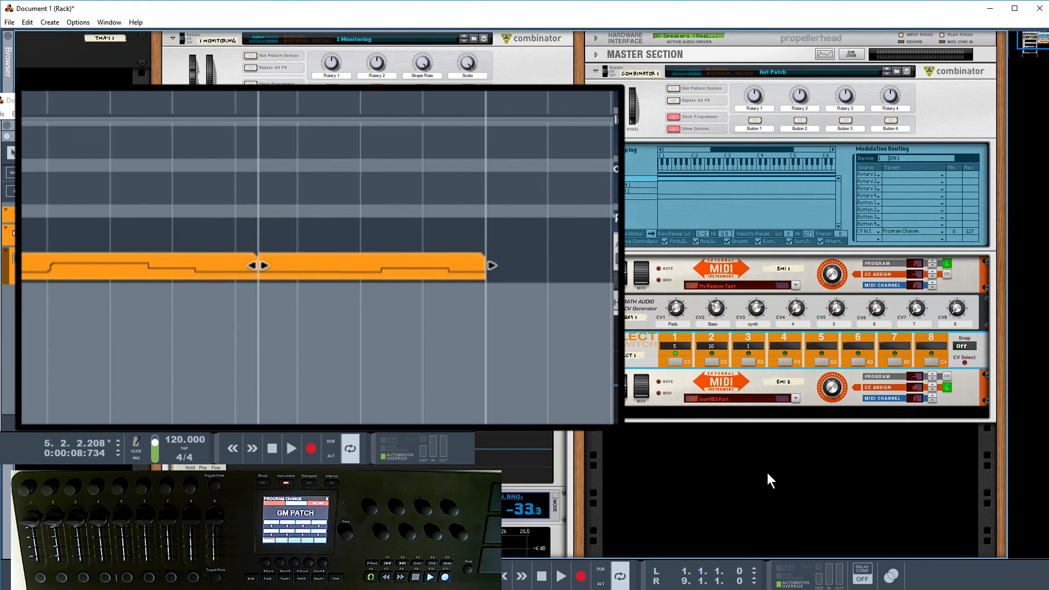